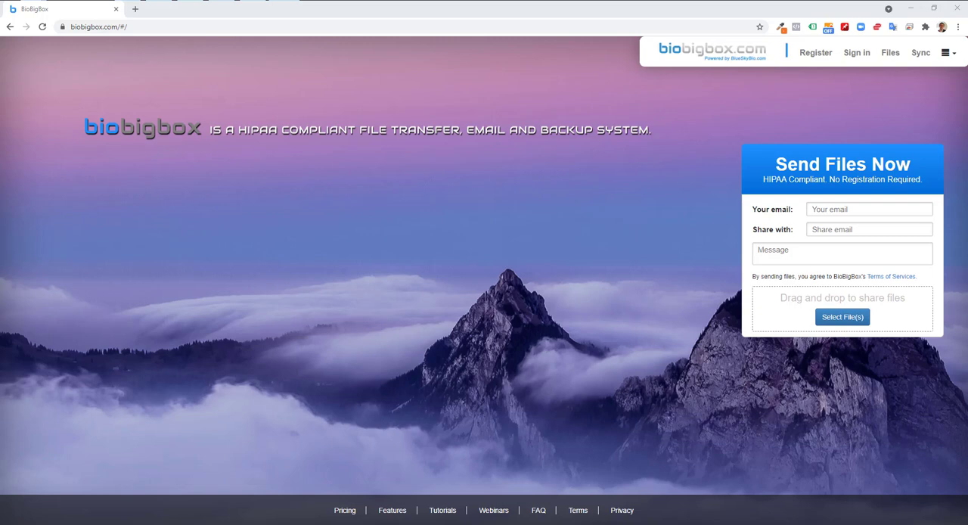
Step: Bring up the sign-in form from the top bar and fill in the account email and password
left_click(856, 52)
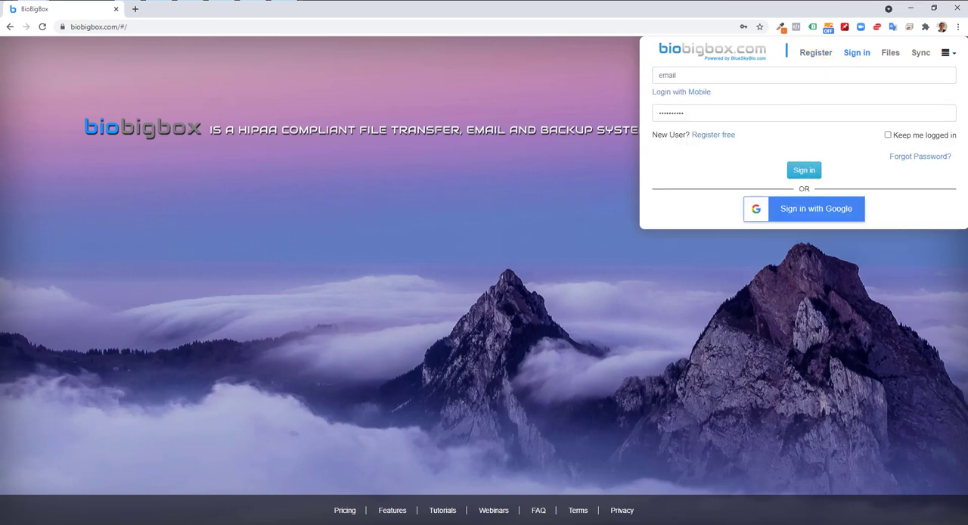
left_click(803, 169)
type("m")
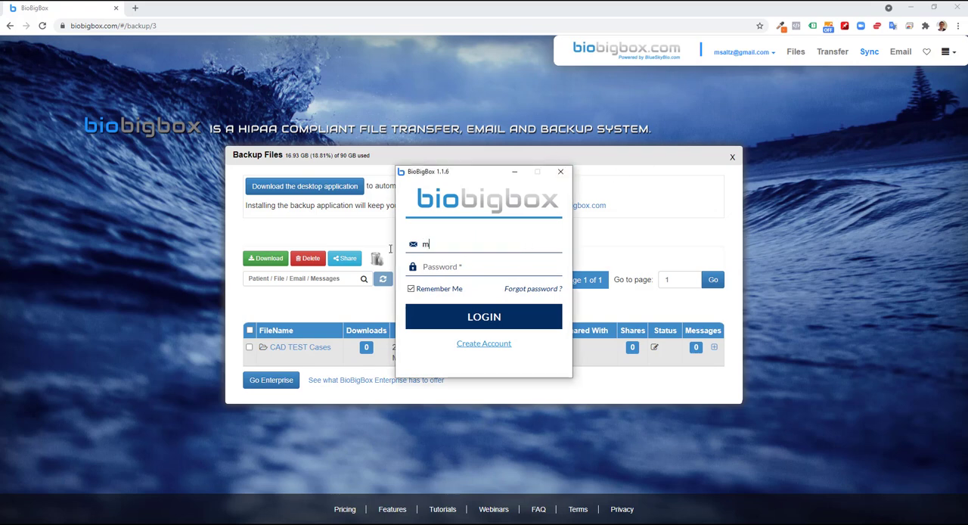
Step: Log into the BioBigBox desktop app with the account credentials, reaching the success page
left_click(484, 316)
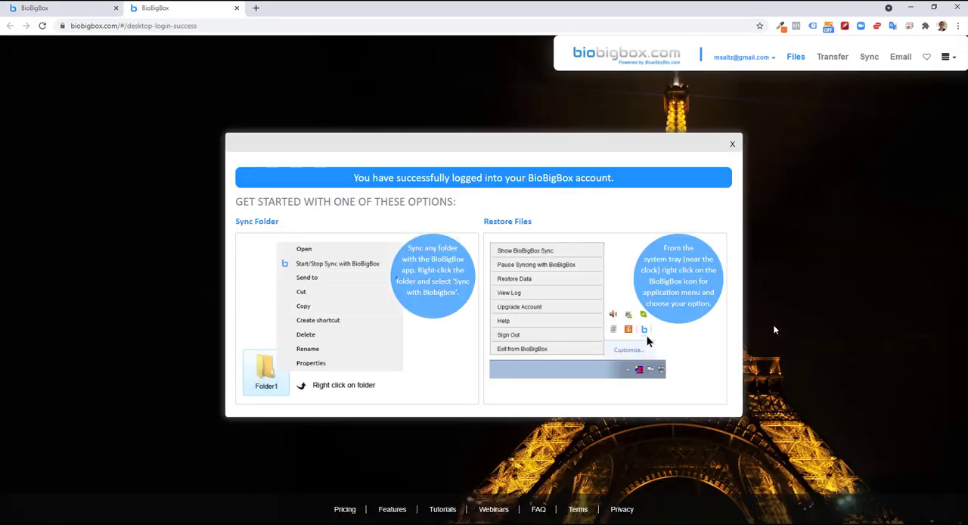